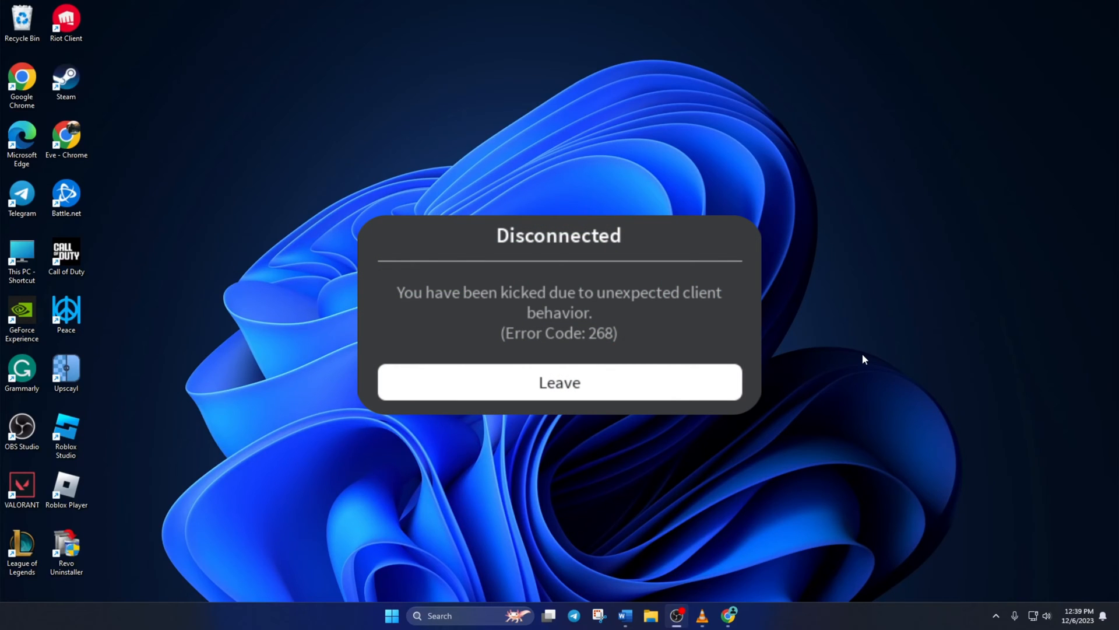
- Set the Roblox Player shortcut to Windows 7 compatibility, admin rights, and no fullscreen optimizations
{"action": "left_click", "coordinate": [559, 381]}
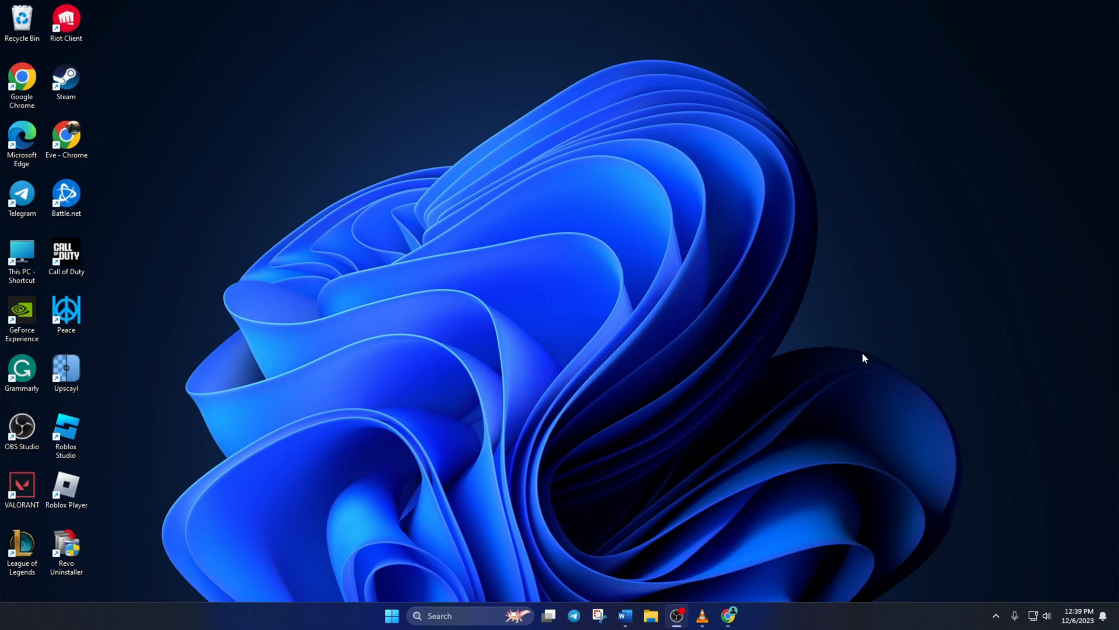
{"action": "mouse_move", "coordinate": [853, 357]}
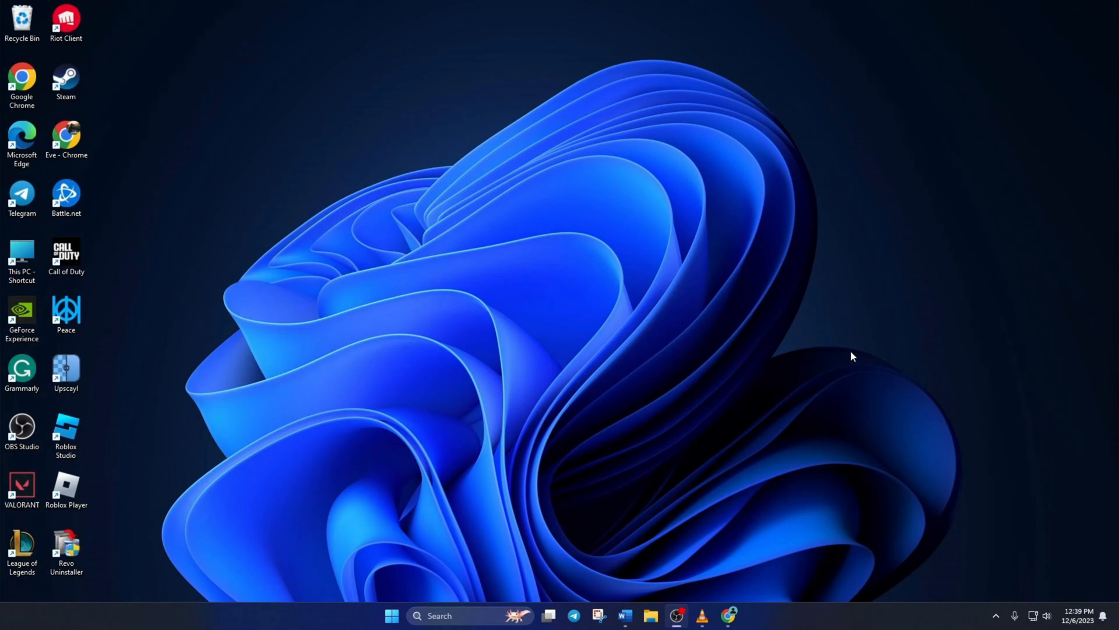
{"action": "mouse_move", "coordinate": [648, 416]}
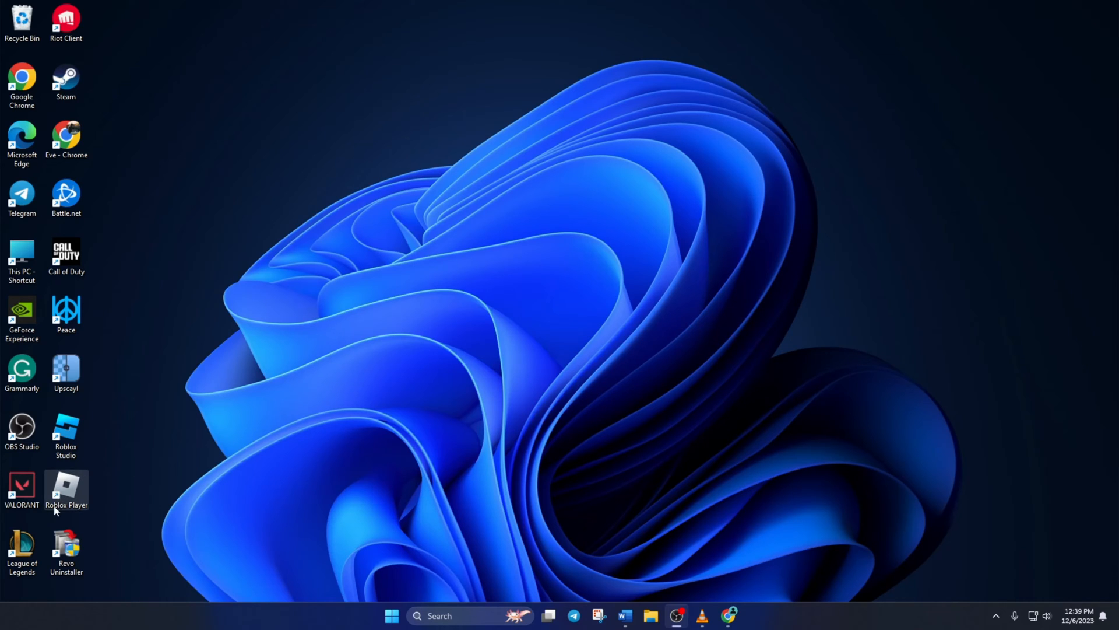
{"action": "right_click", "coordinate": [66, 491]}
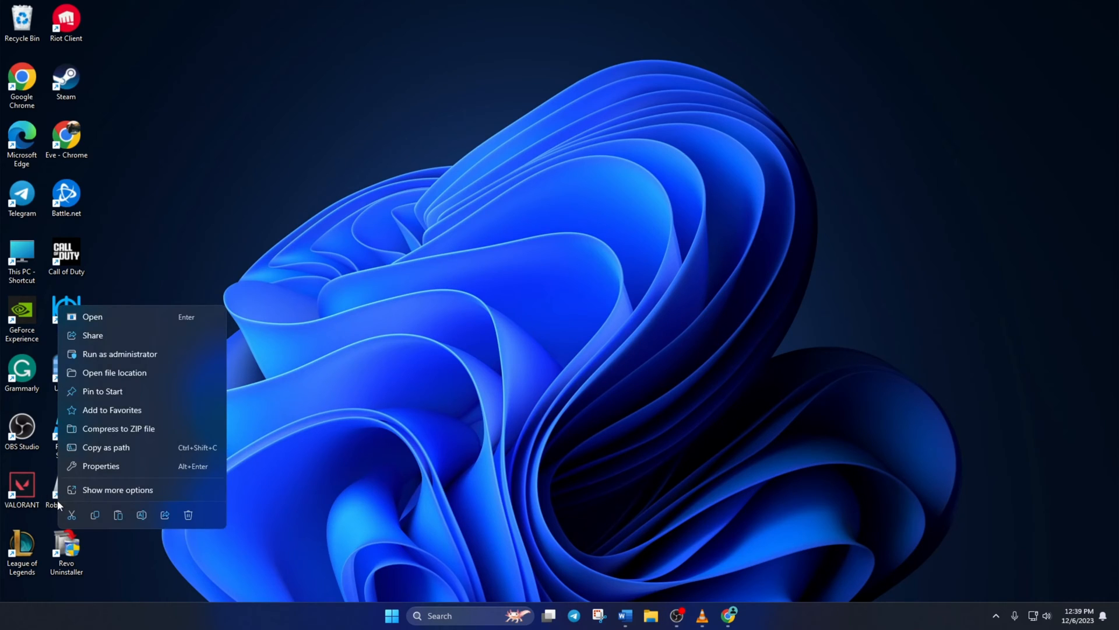
{"action": "mouse_move", "coordinate": [101, 466]}
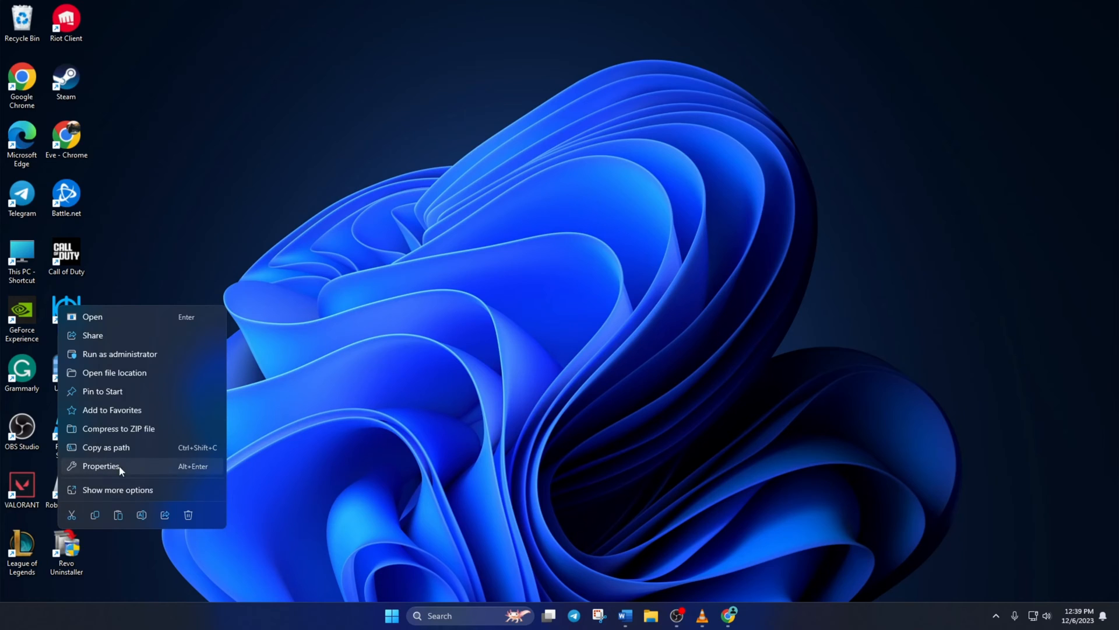
{"action": "left_click", "coordinate": [101, 466]}
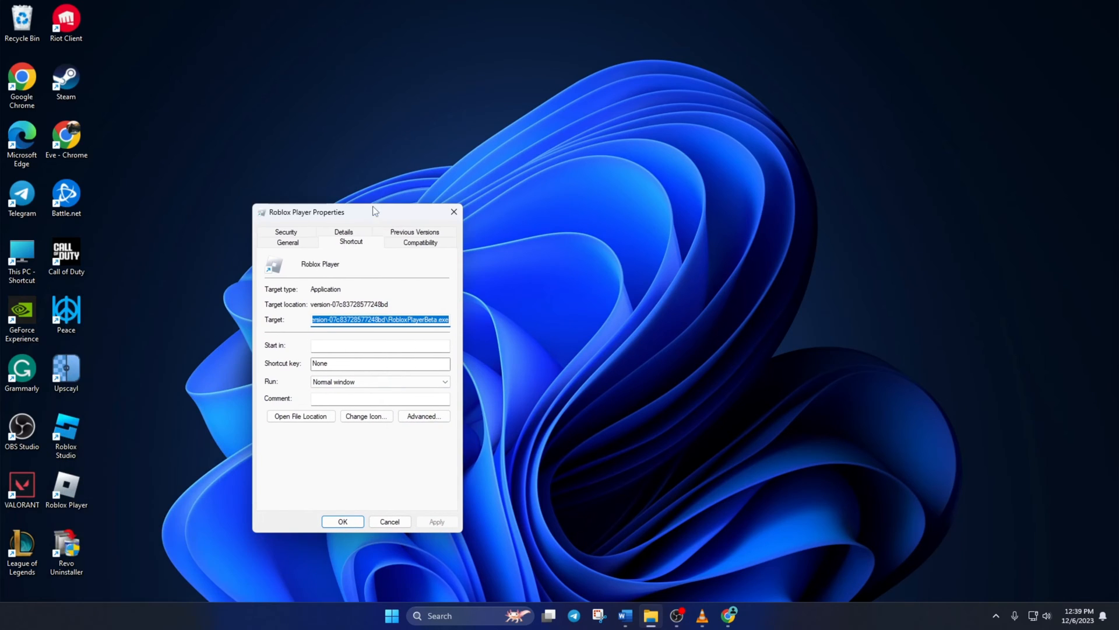
{"action": "left_click", "coordinate": [419, 241]}
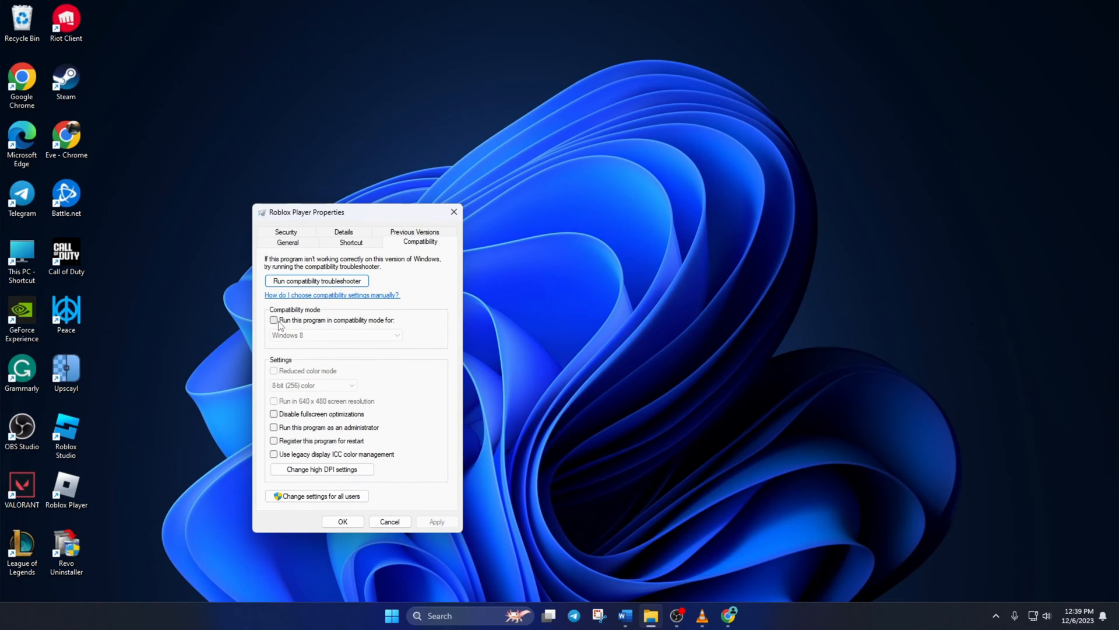
{"action": "left_click", "coordinate": [336, 334]}
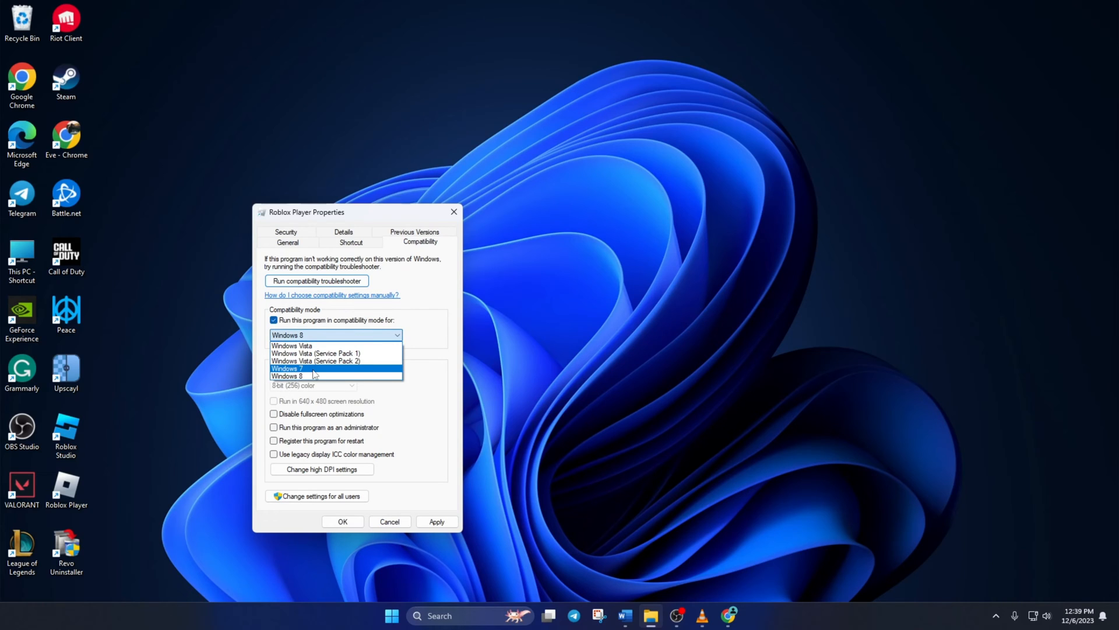
{"action": "left_click", "coordinate": [285, 369]}
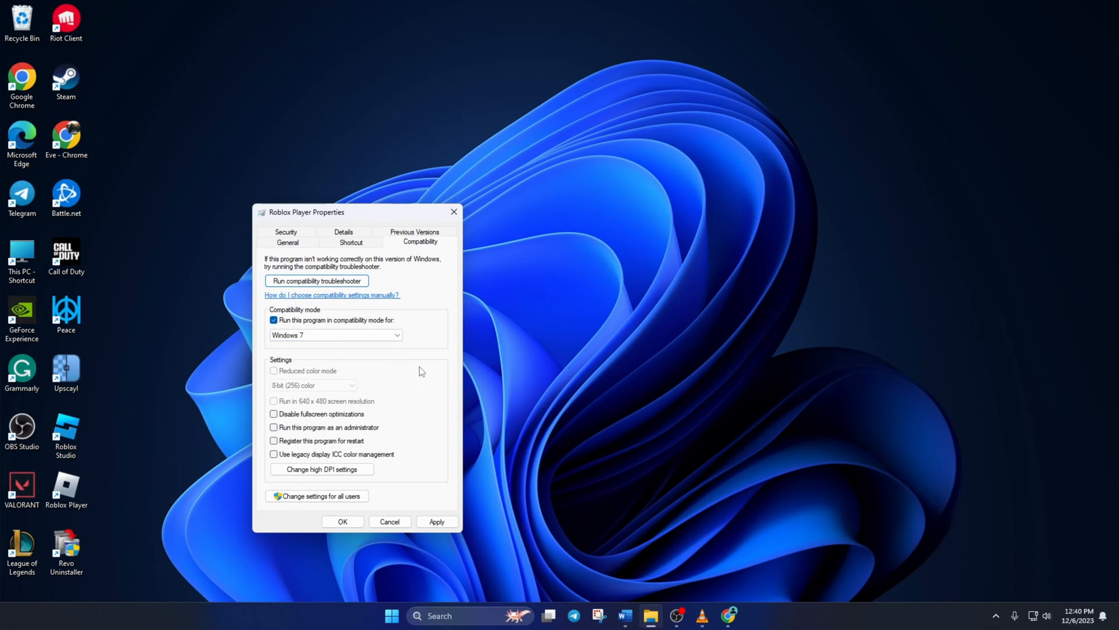
{"action": "mouse_move", "coordinate": [315, 421]}
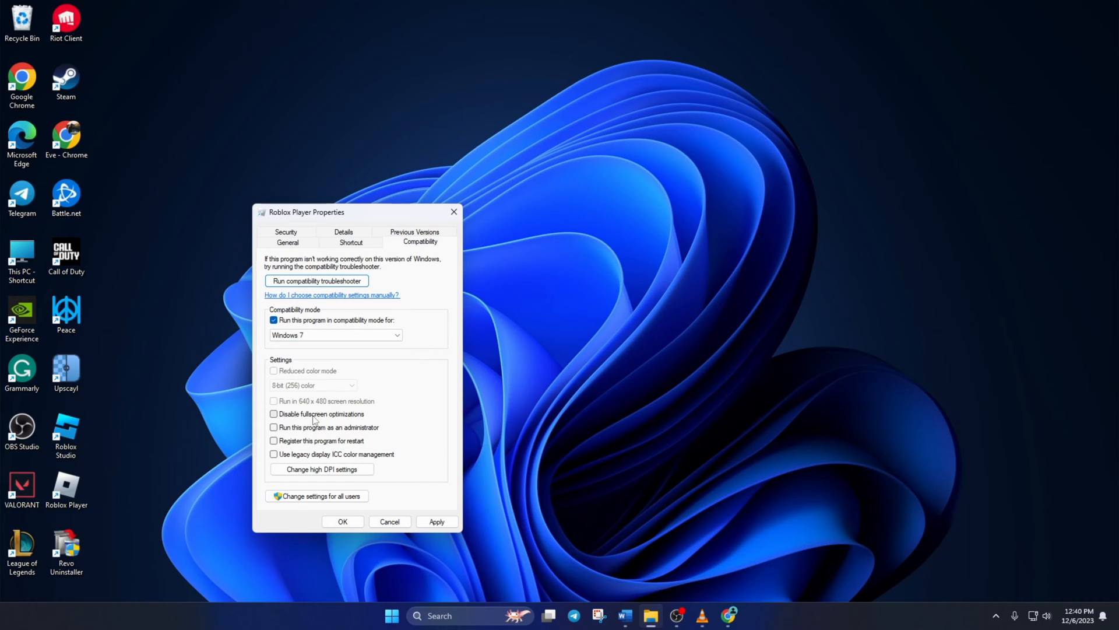
{"action": "left_click", "coordinate": [274, 414]}
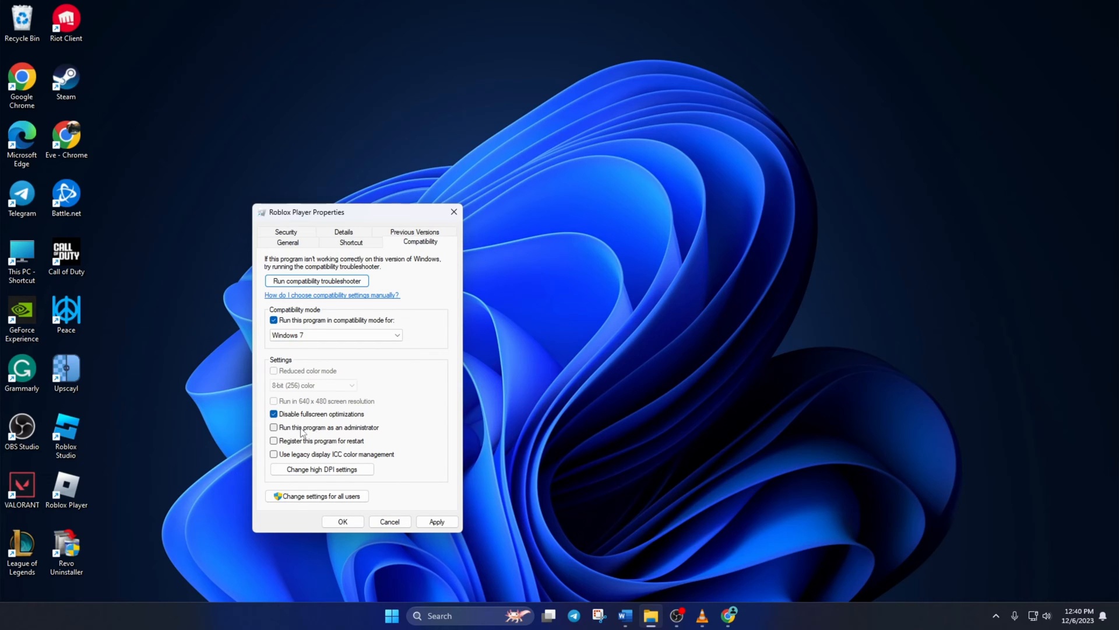
{"action": "left_click", "coordinate": [274, 426]}
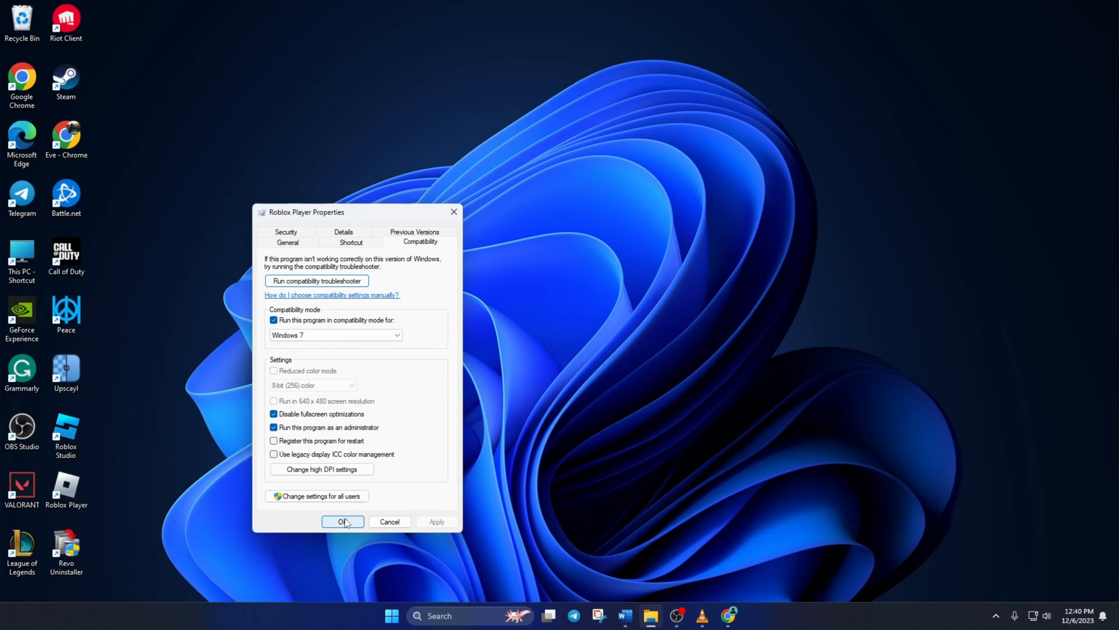
{"action": "left_click", "coordinate": [342, 521]}
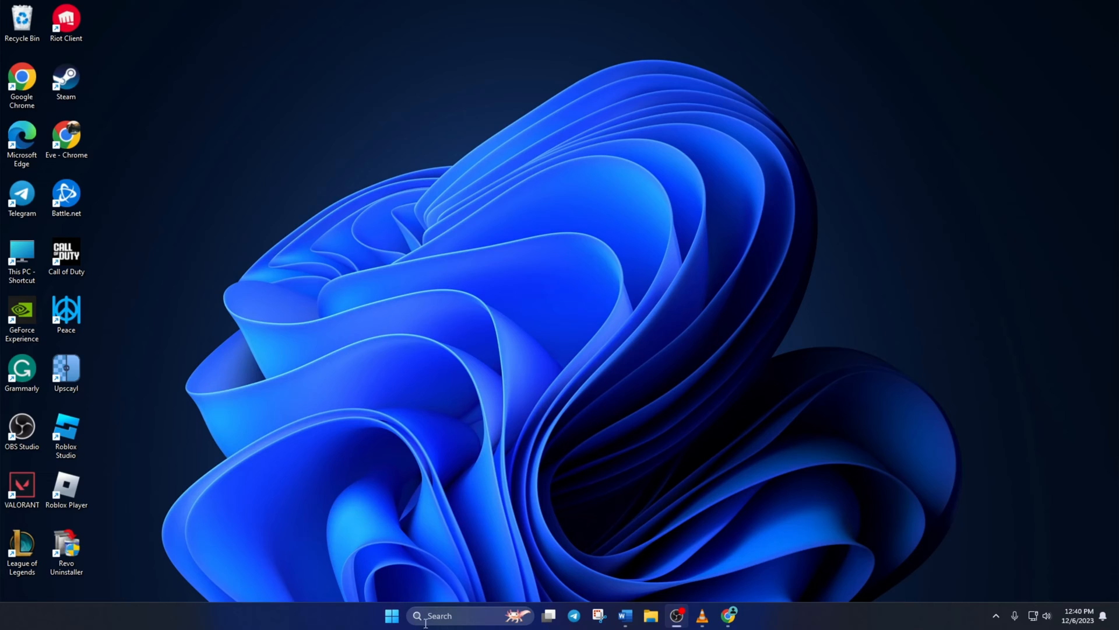
- Launch Run from taskbar search and go to %appdata% to open Roaming
{"action": "left_click", "coordinate": [468, 615]}
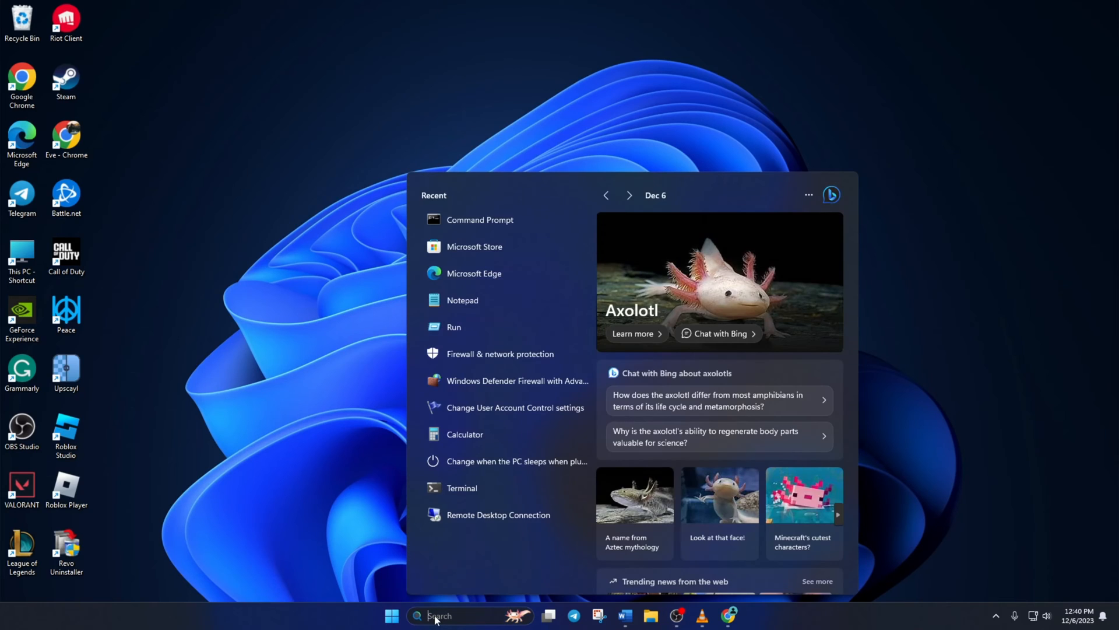
{"action": "type", "text": "Run"}
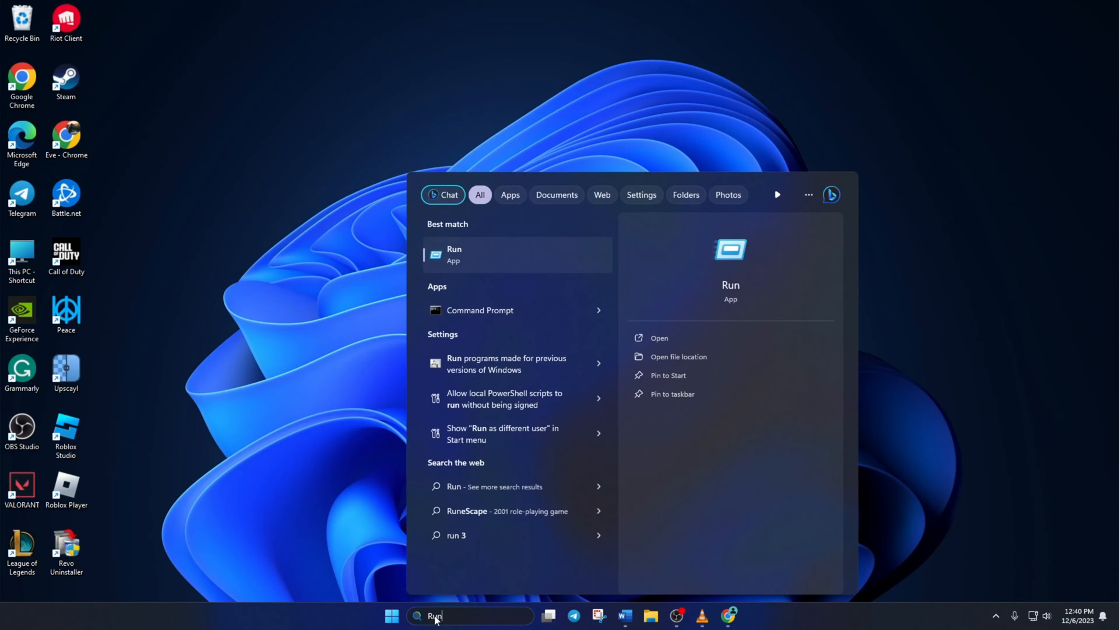
{"action": "left_click", "coordinate": [454, 254]}
{"action": "type", "text": "%appdata%"}
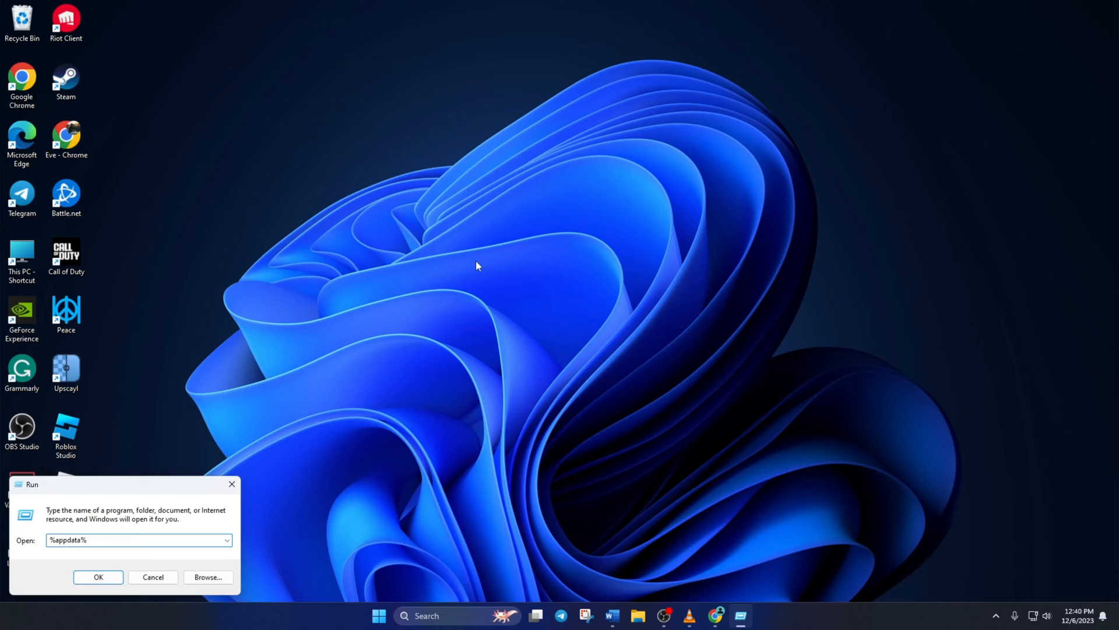
{"action": "left_click", "coordinate": [98, 576]}
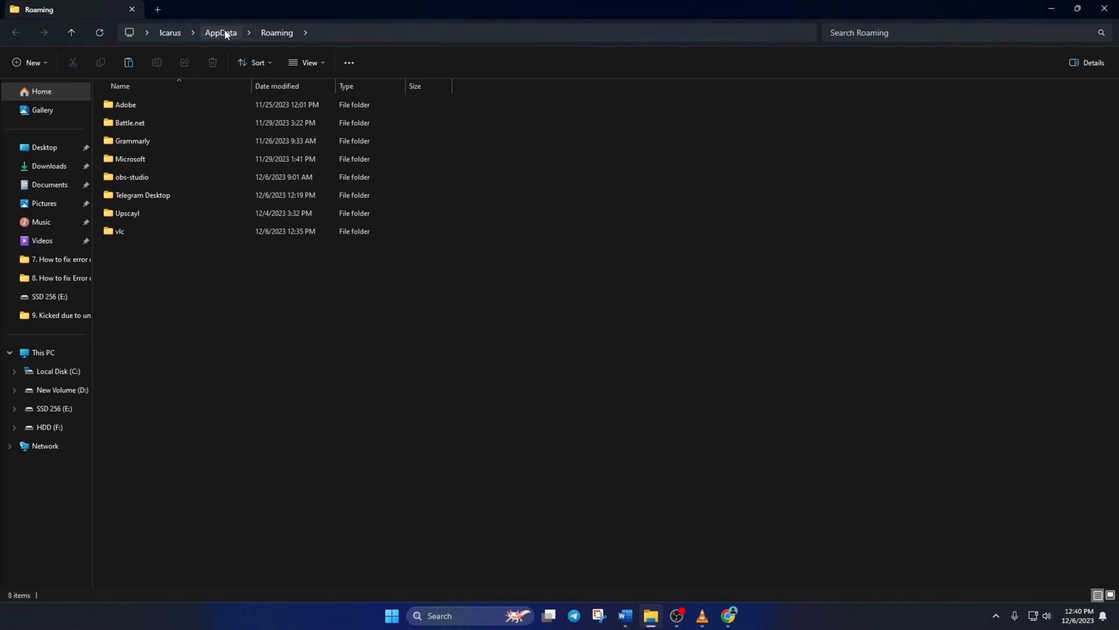
- Navigate from AppData into Local\Roblox, select its files, and close File Explorer
{"action": "left_click", "coordinate": [219, 32]}
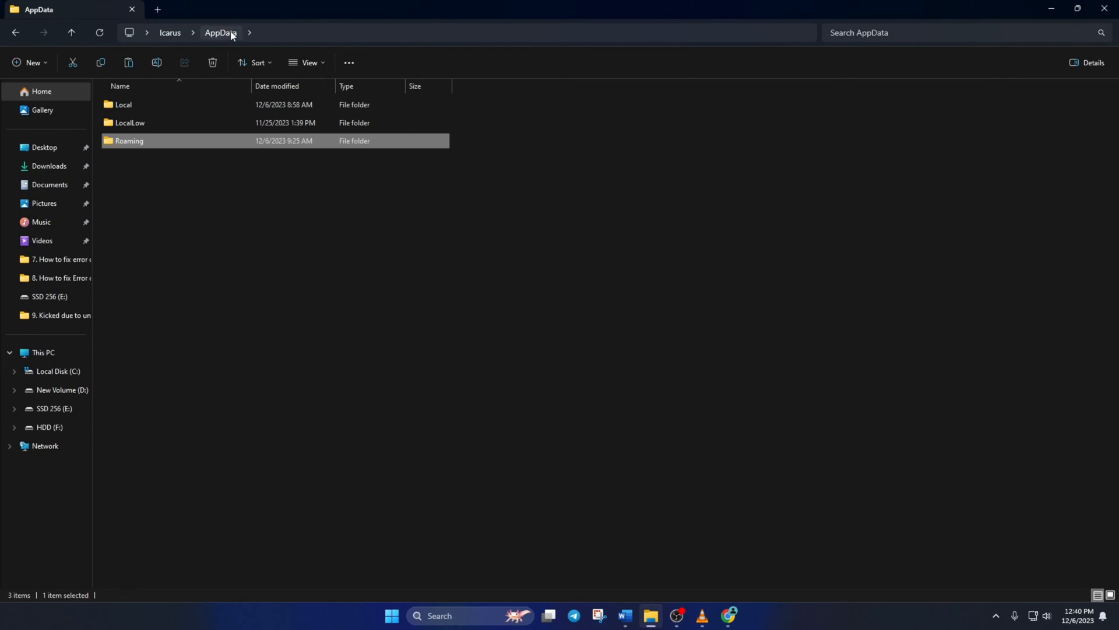
{"action": "double_click", "coordinate": [124, 105]}
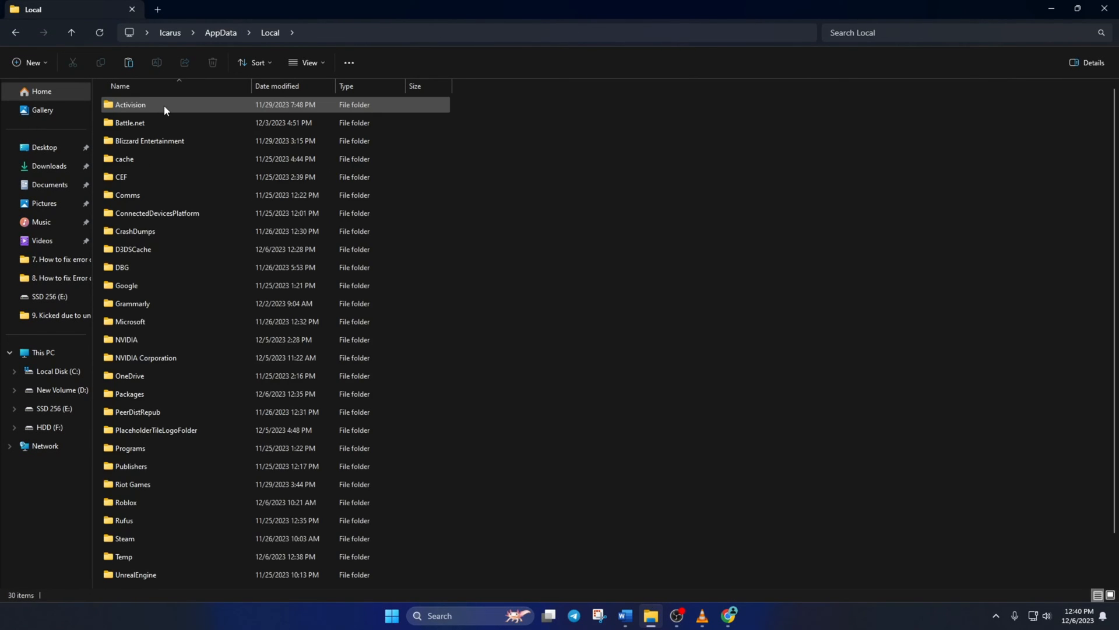
{"action": "scroll", "scroll_direction": "down", "scroll_amount": 3}
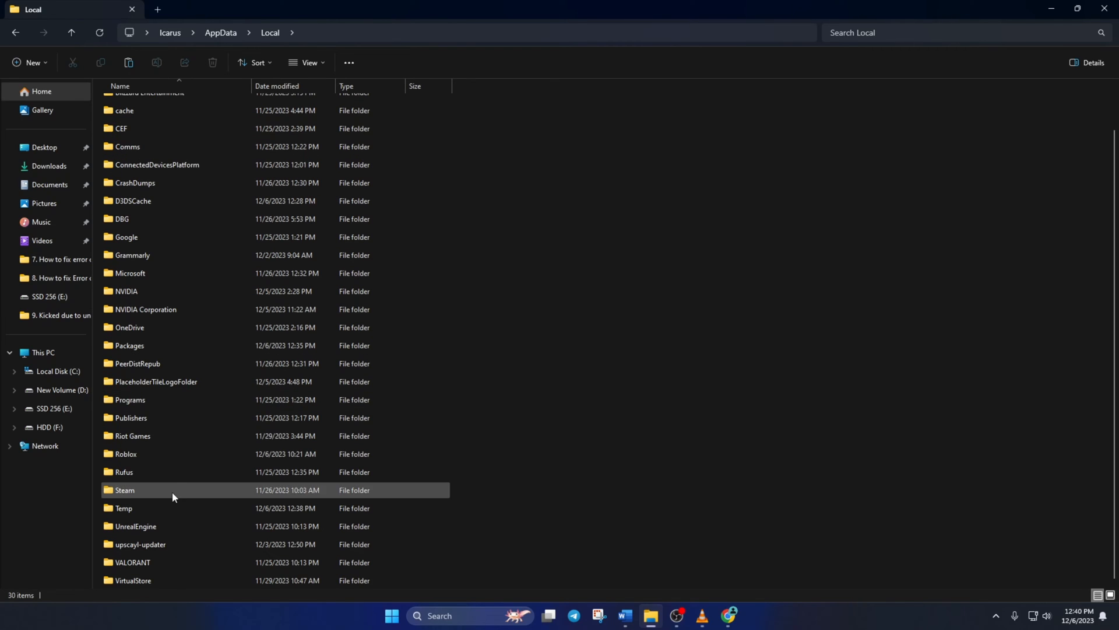
{"action": "double_click", "coordinate": [126, 454]}
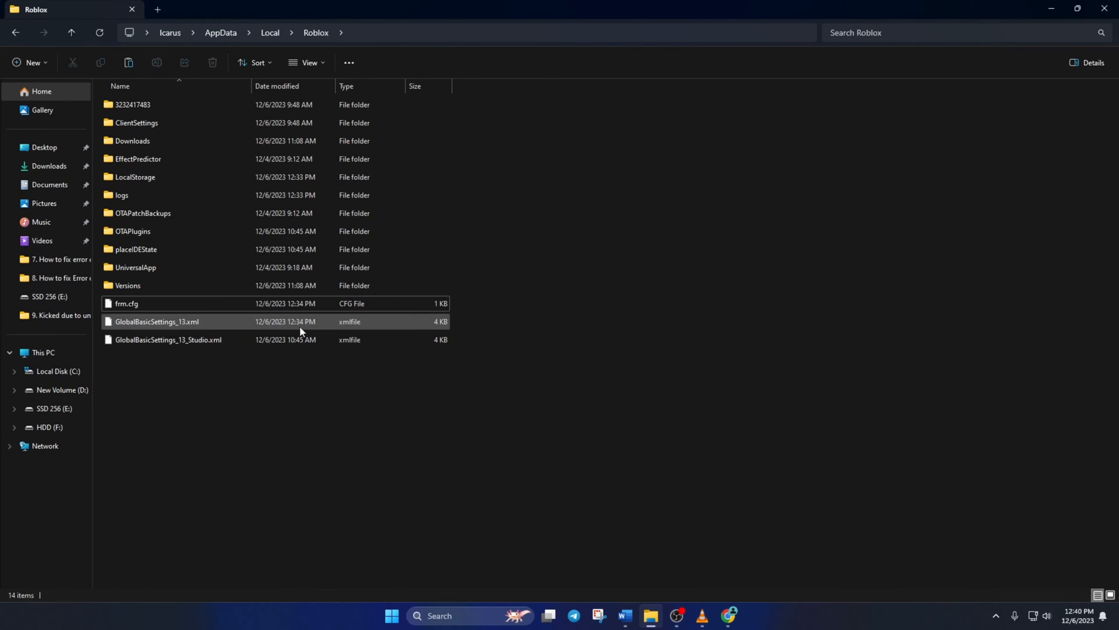
{"action": "left_click", "coordinate": [127, 303]}
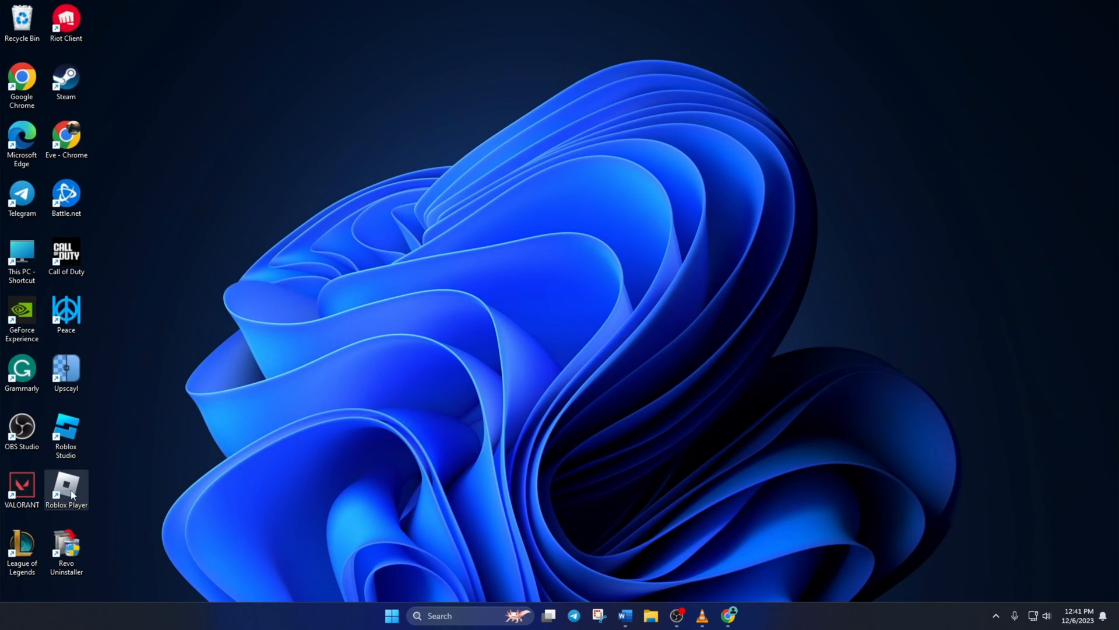
{"action": "mouse_move", "coordinate": [96, 487]}
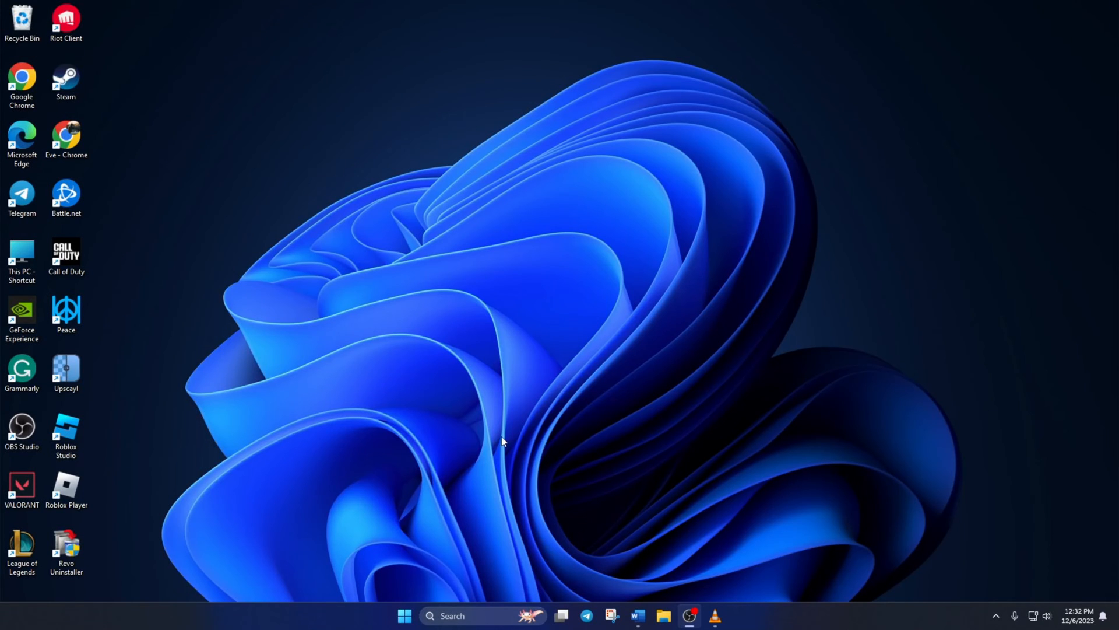
- Open the pinned Settings app from Start and go to the Apps section
{"action": "left_click", "coordinate": [404, 615]}
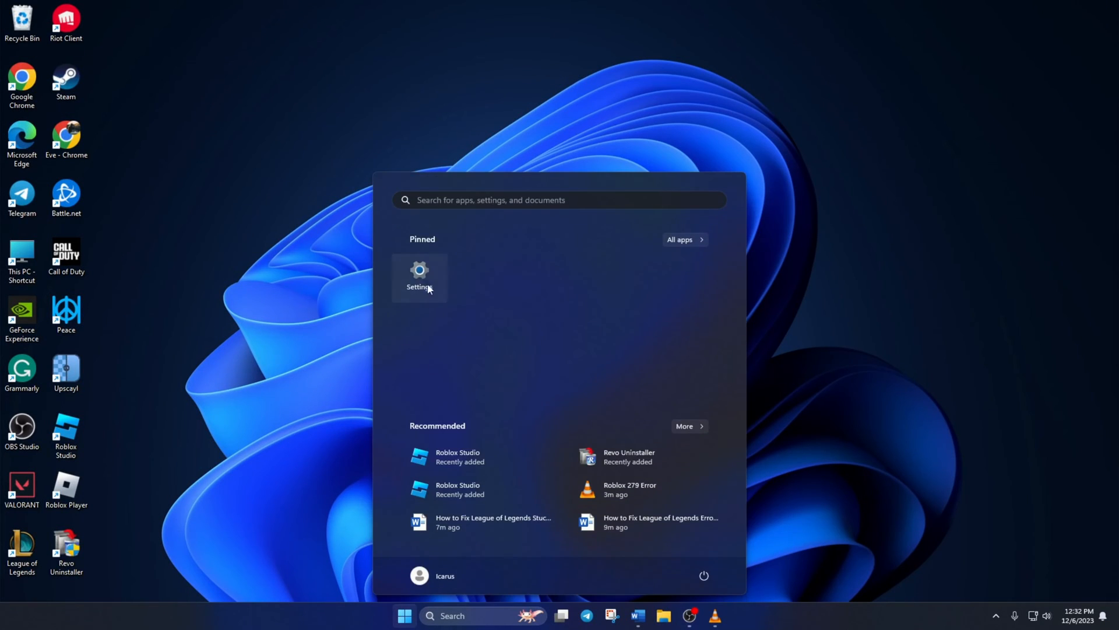
{"action": "left_click", "coordinate": [420, 277]}
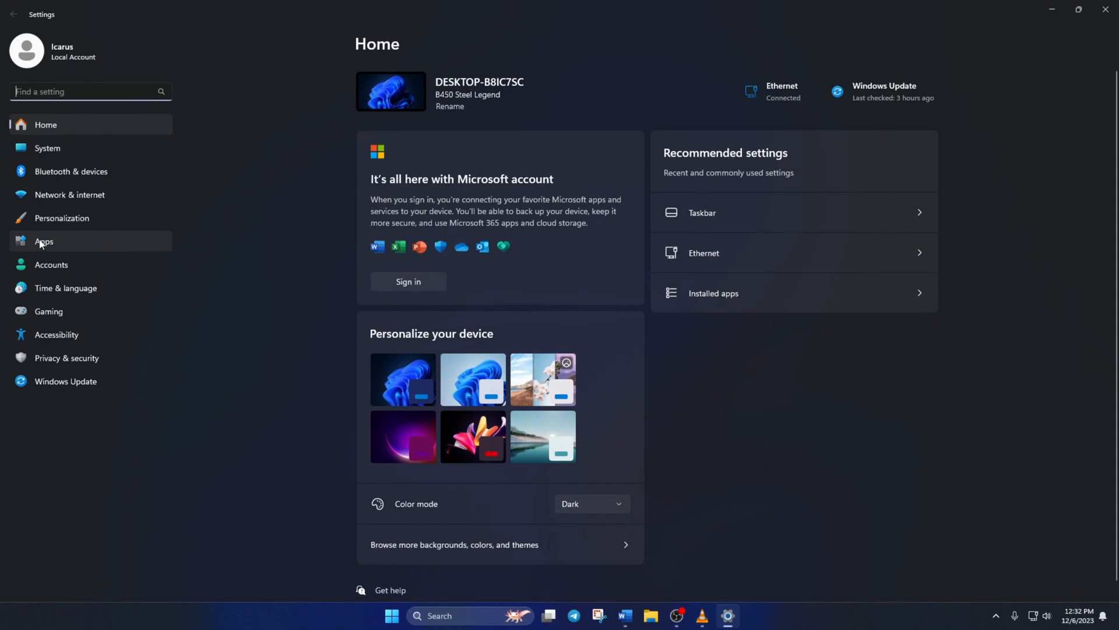
{"action": "left_click", "coordinate": [44, 242]}
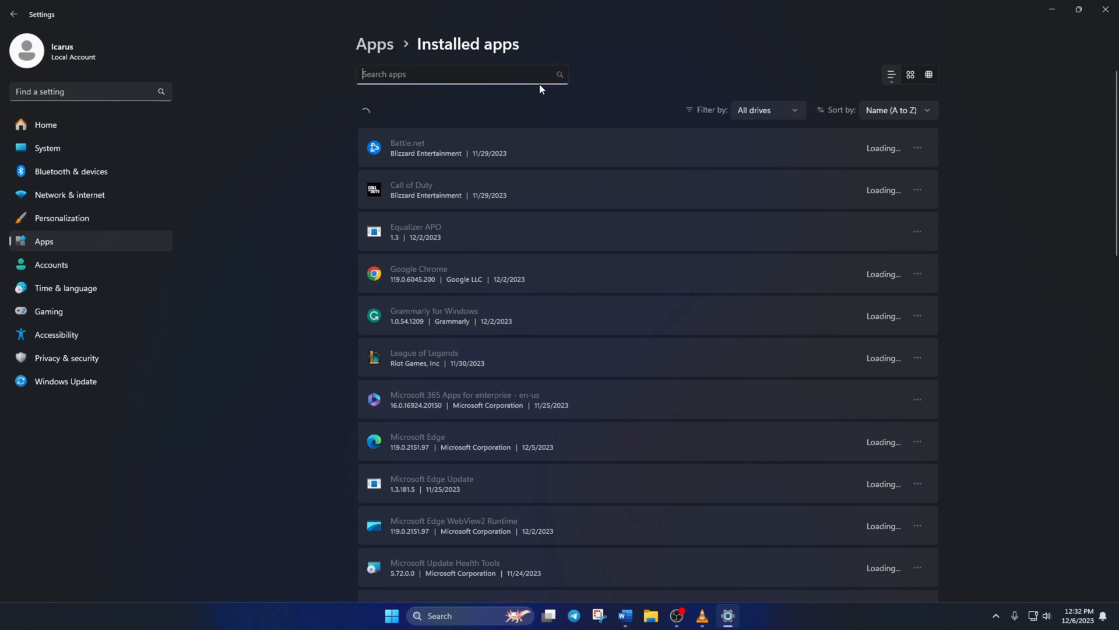
- Find Roblox Player in Installed apps, uninstall it, and acknowledge the completion notice
{"action": "scroll", "scroll_direction": "down", "scroll_amount": 3}
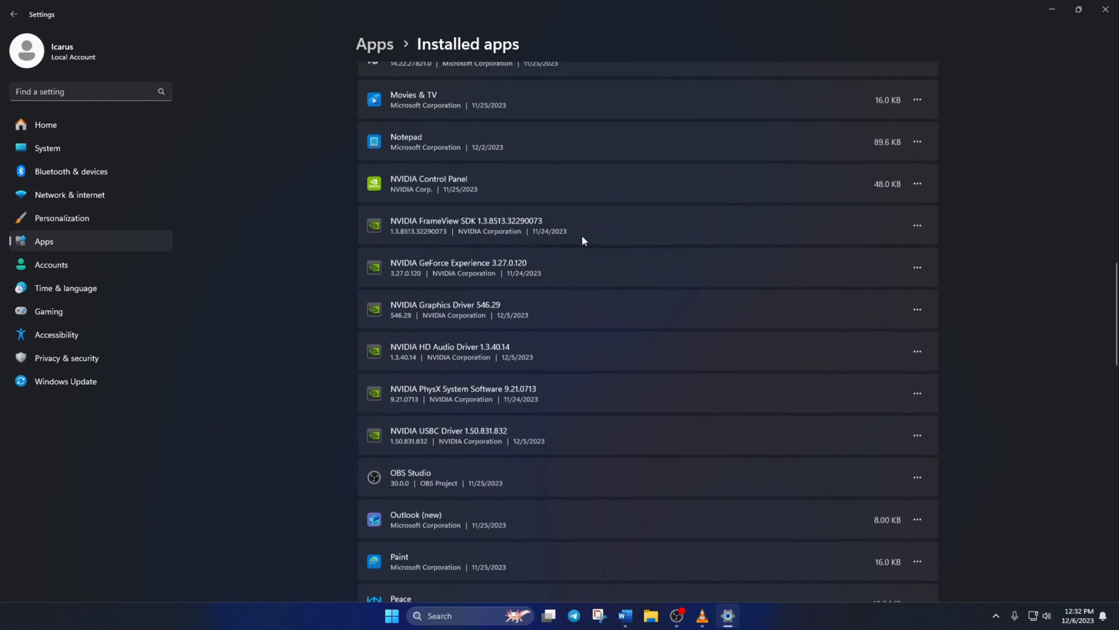
{"action": "scroll", "scroll_direction": "down", "scroll_amount": 3}
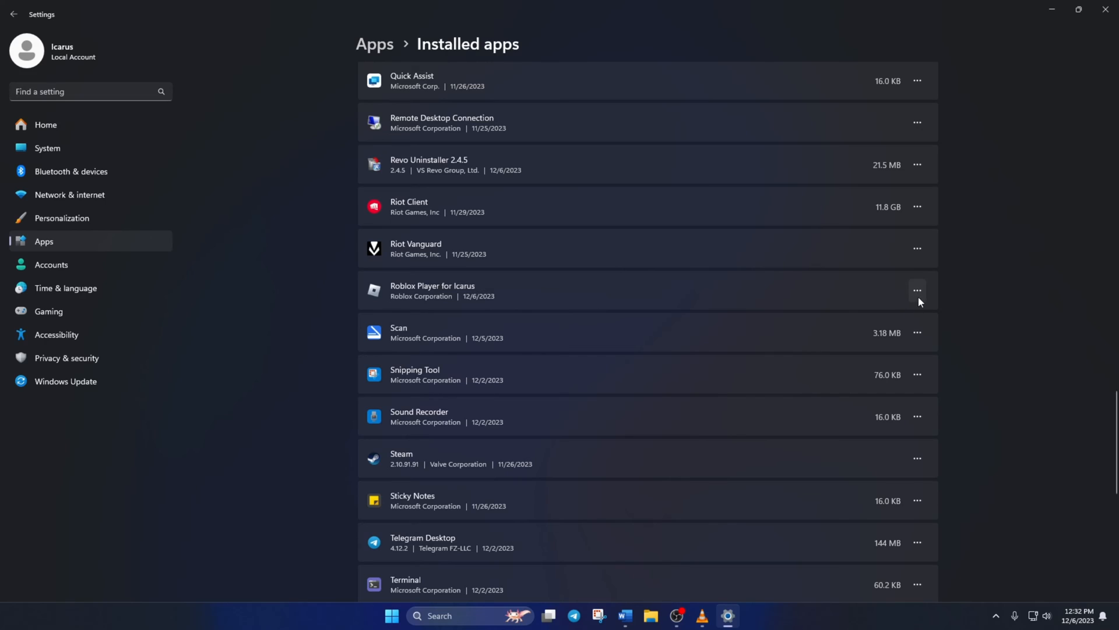
{"action": "left_click", "coordinate": [919, 290]}
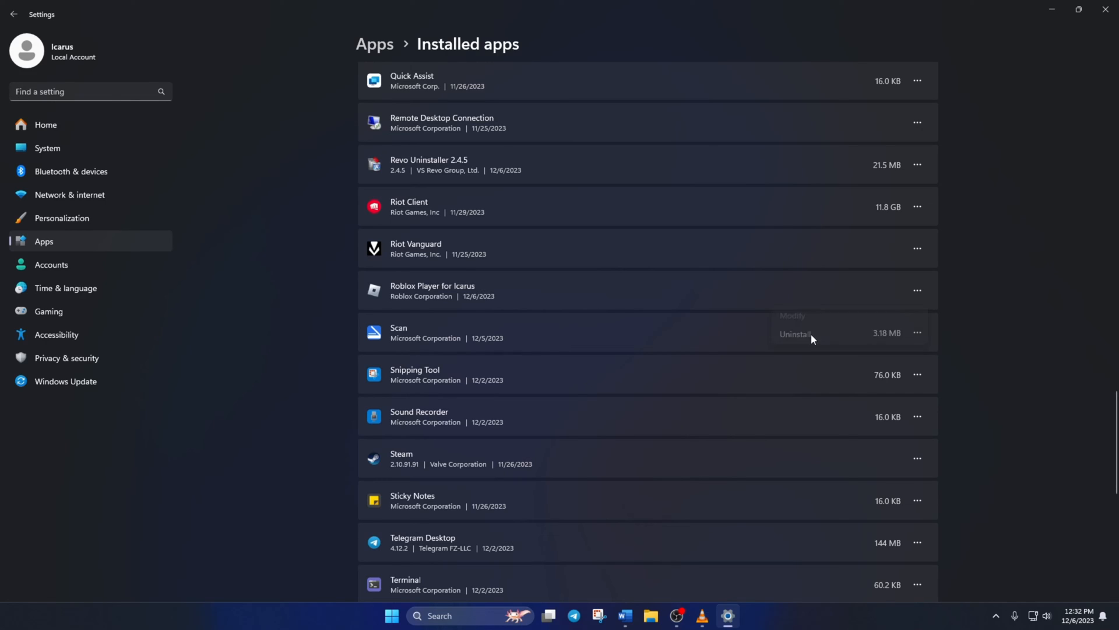
{"action": "left_click", "coordinate": [791, 334]}
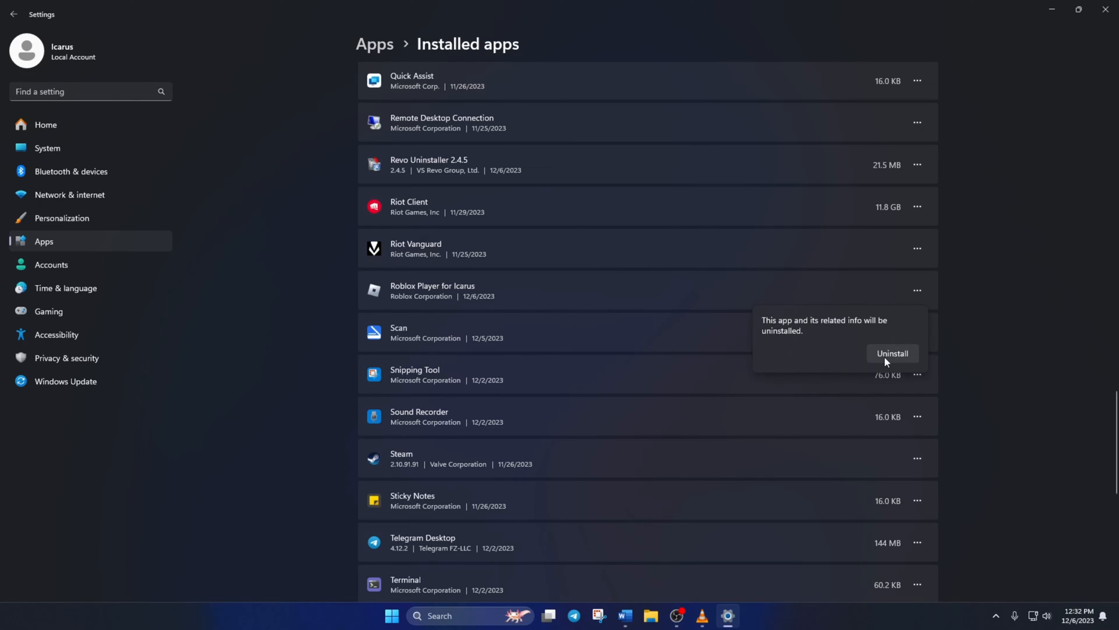
{"action": "left_click", "coordinate": [892, 354]}
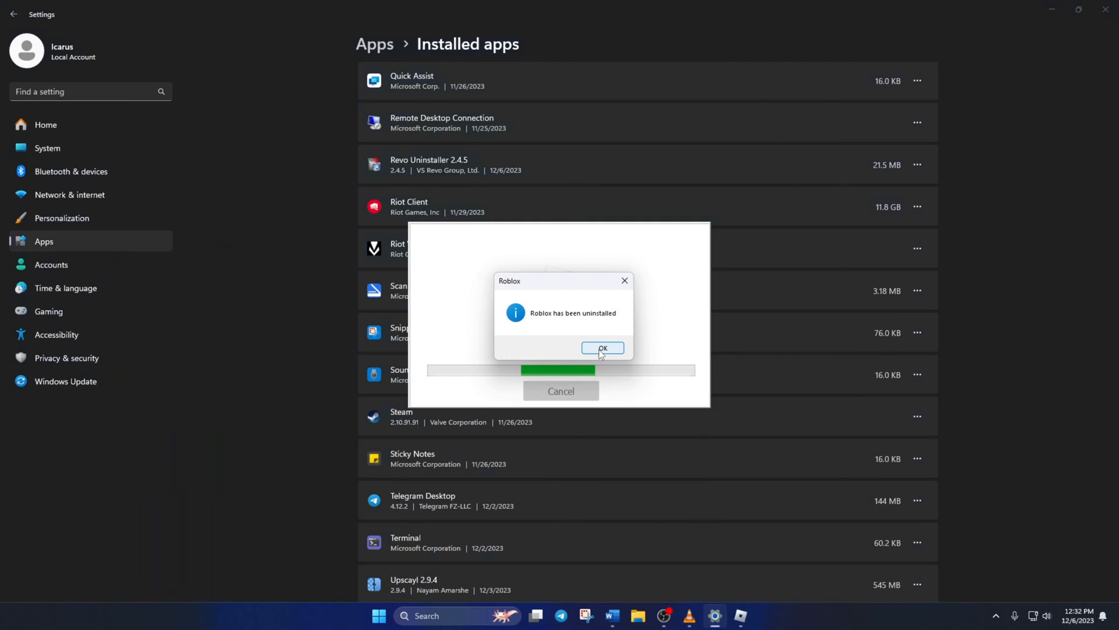
{"action": "left_click", "coordinate": [602, 349]}
{"action": "type", "text": "rob"}
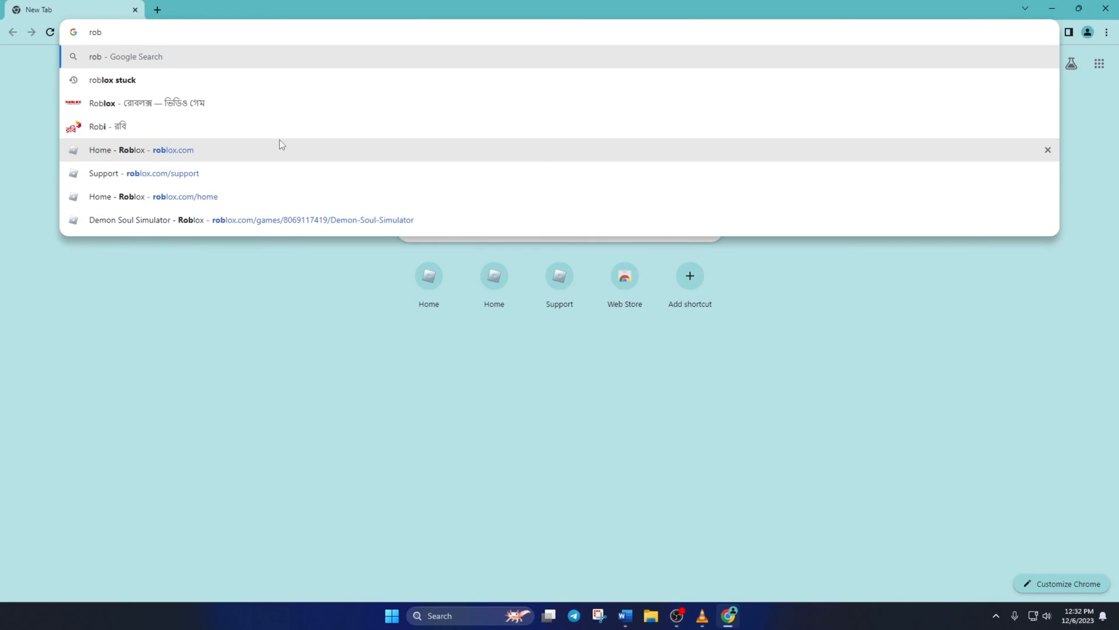
- Open Demon Soul Simulator from the Roblox home page, press Play, and download the installer
{"action": "left_click", "coordinate": [172, 150]}
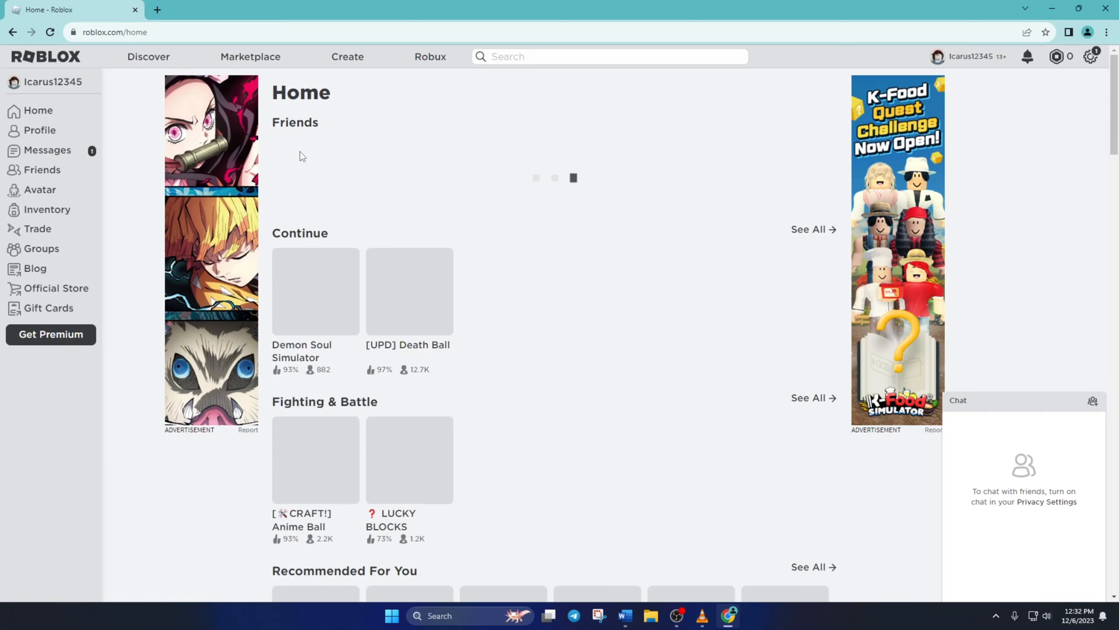
{"action": "left_click", "coordinate": [314, 291]}
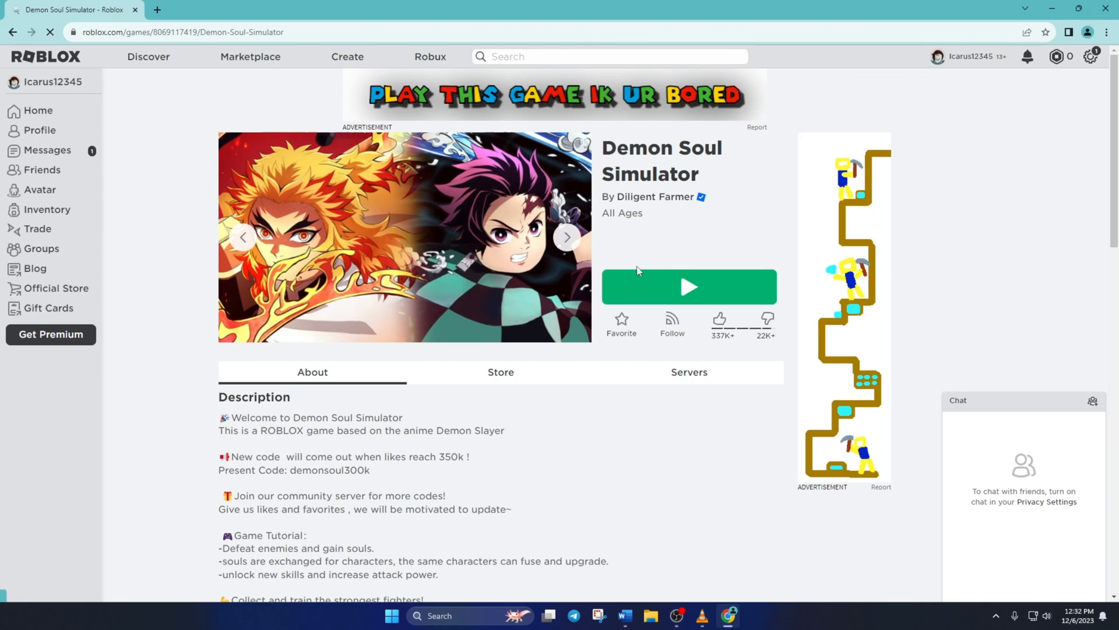
{"action": "left_click", "coordinate": [688, 286]}
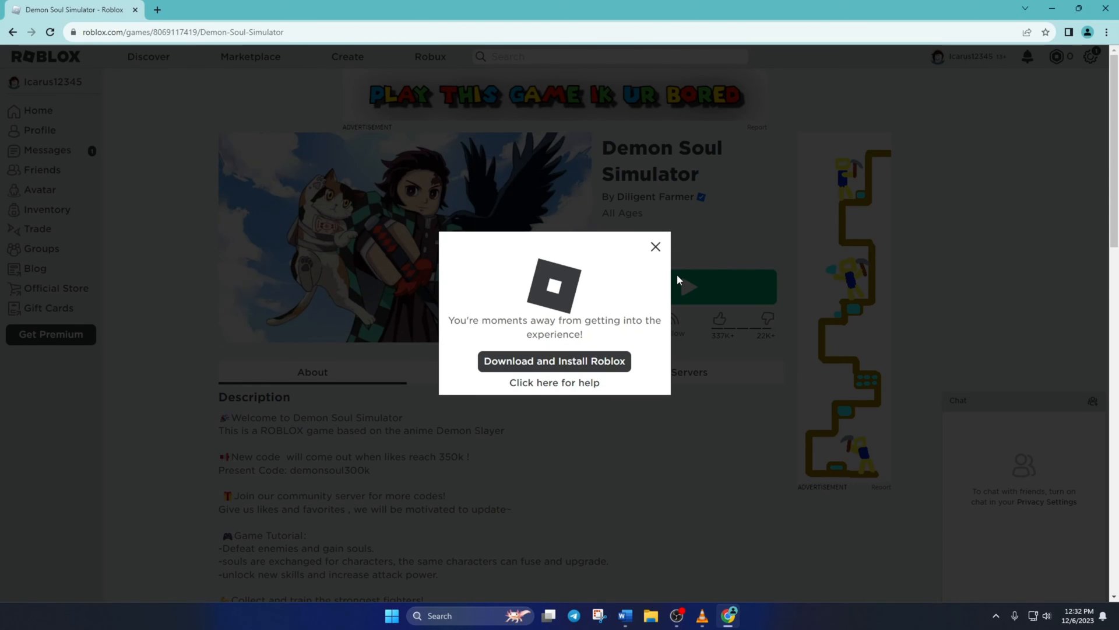
{"action": "left_click", "coordinate": [554, 361]}
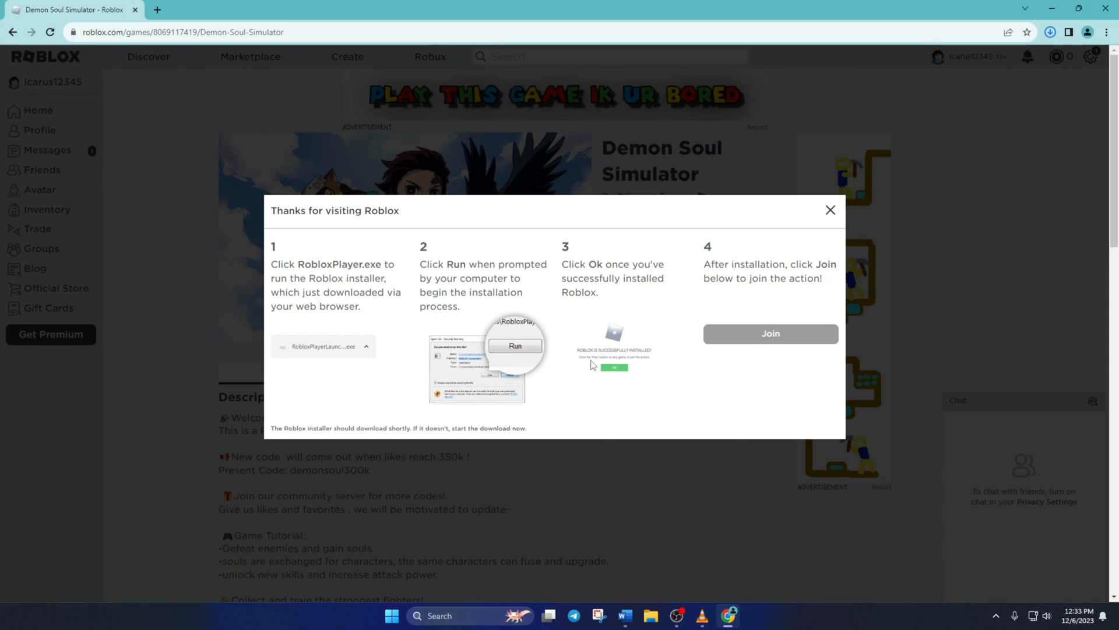
{"action": "mouse_move", "coordinate": [753, 299]}
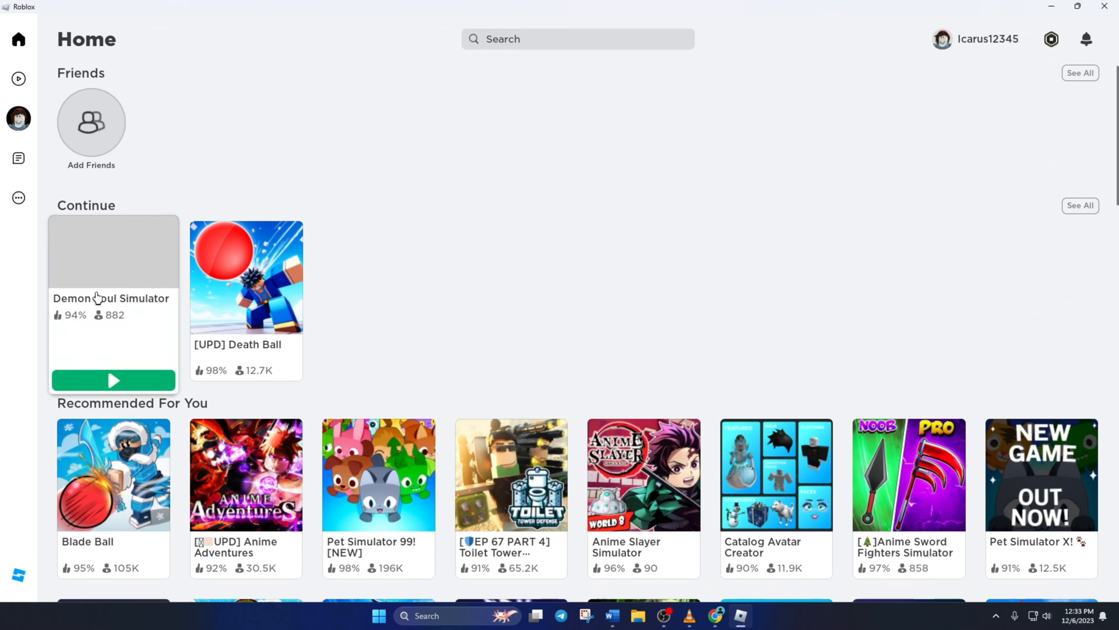
- Open the Demon Soul Simulator tile under Continue and press Play to join a server
{"action": "left_click", "coordinate": [112, 298]}
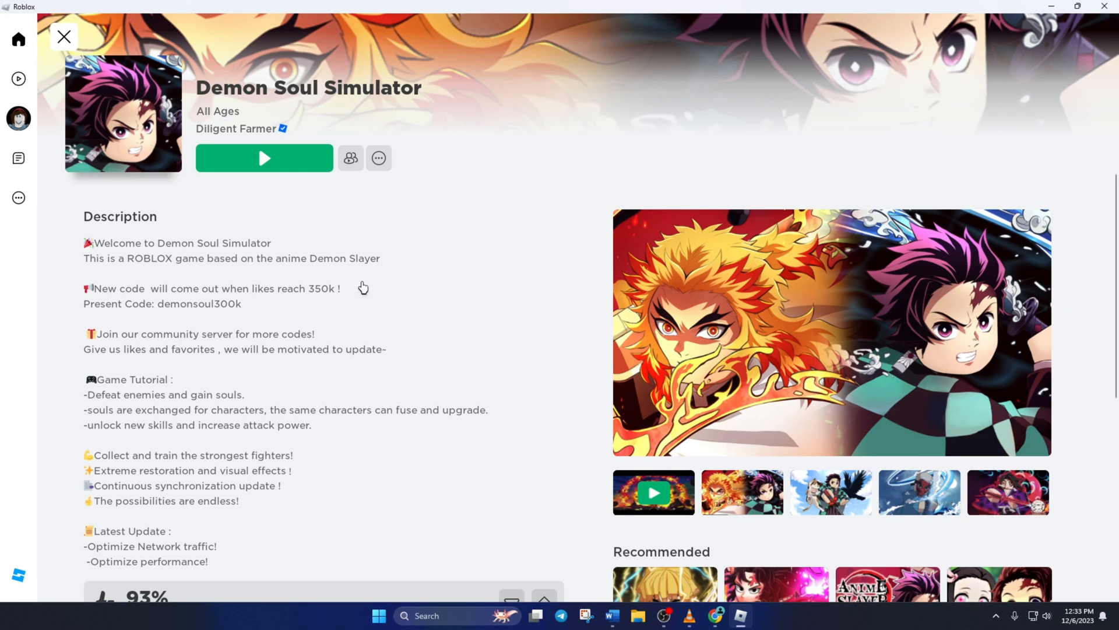
{"action": "left_click", "coordinate": [263, 158]}
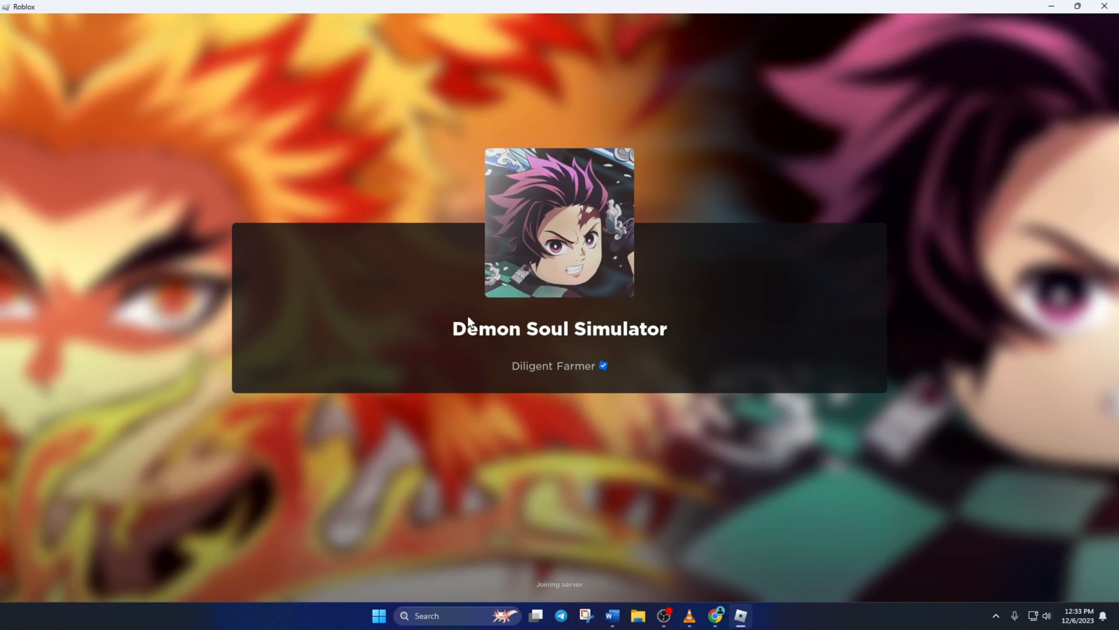